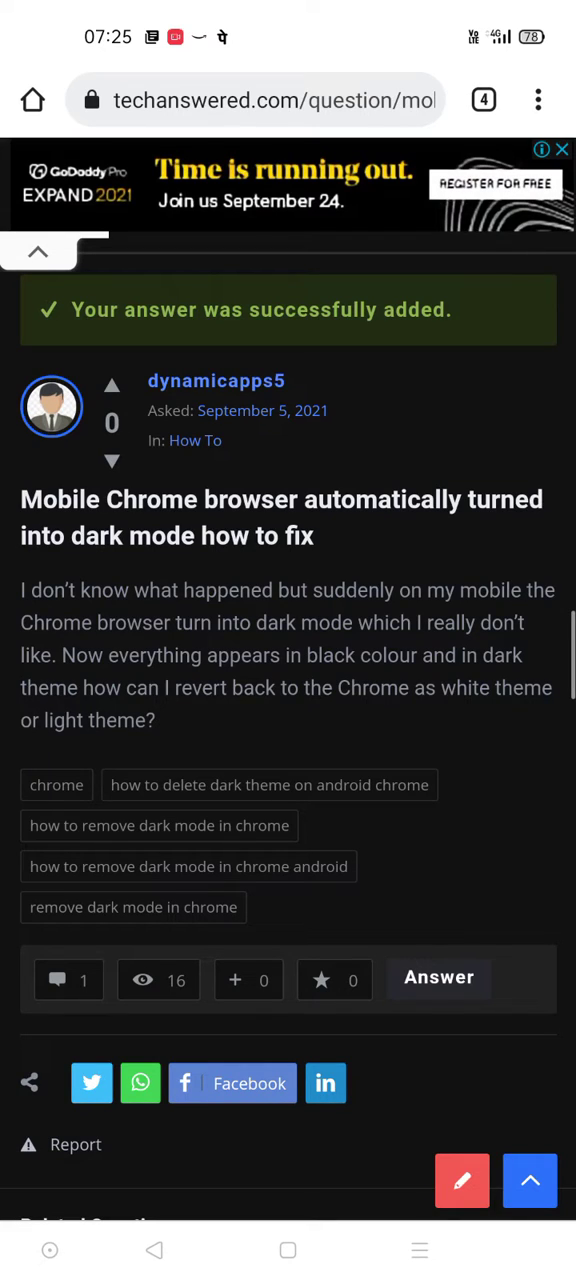
Check the browser's theme settings, then return to the question page.
scroll("down", 3)
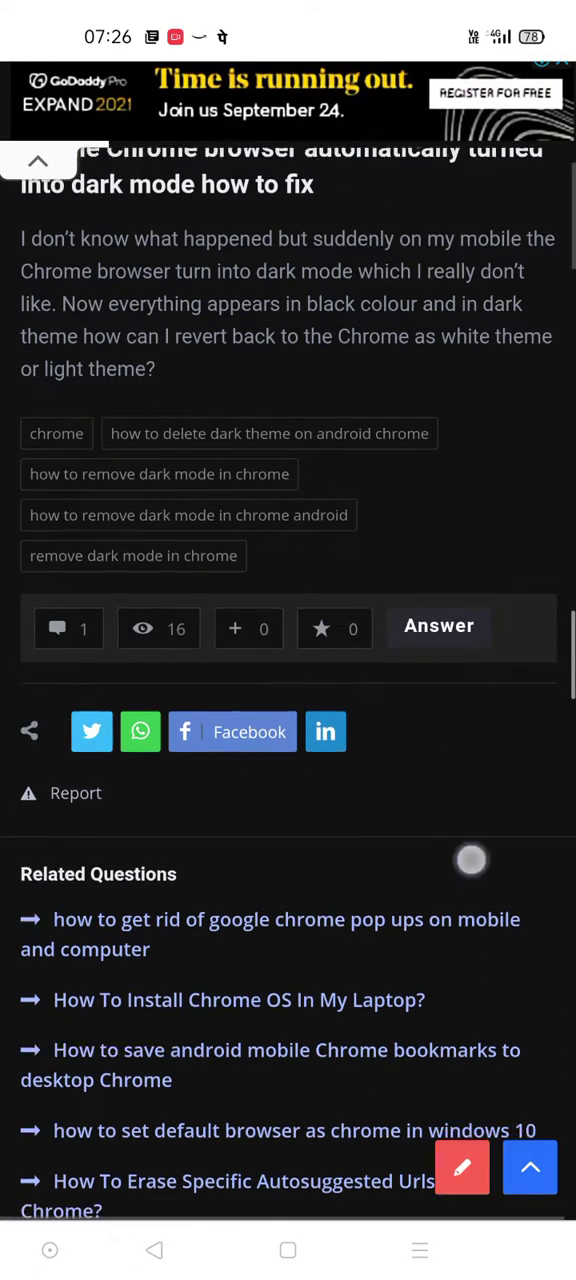
scroll("down", 3)
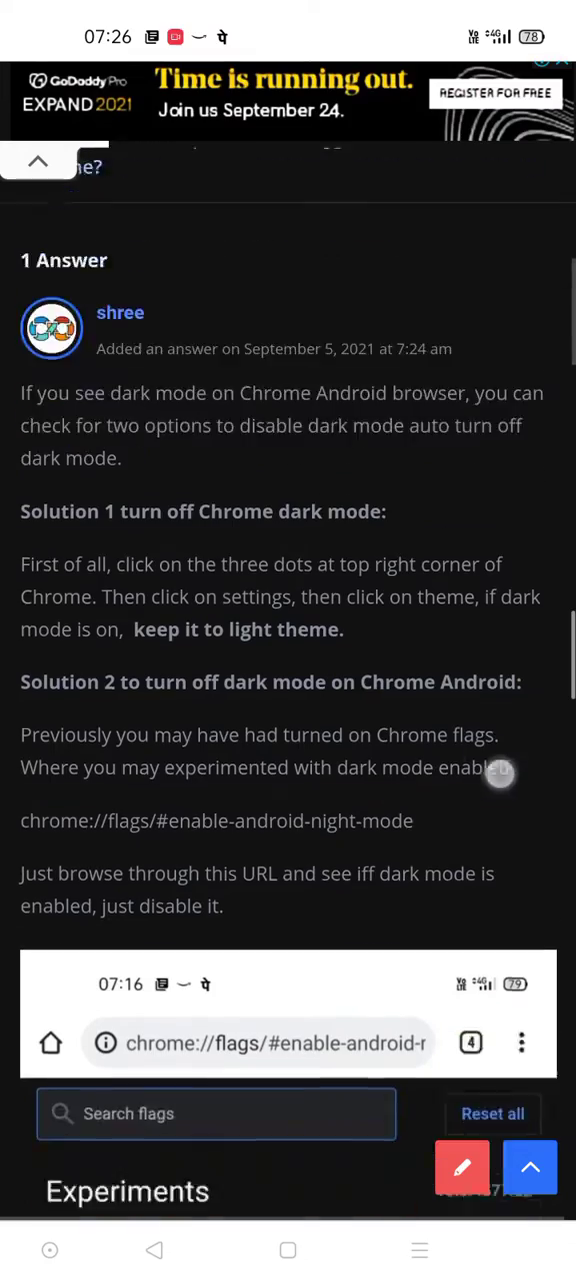
scroll("down", 3)
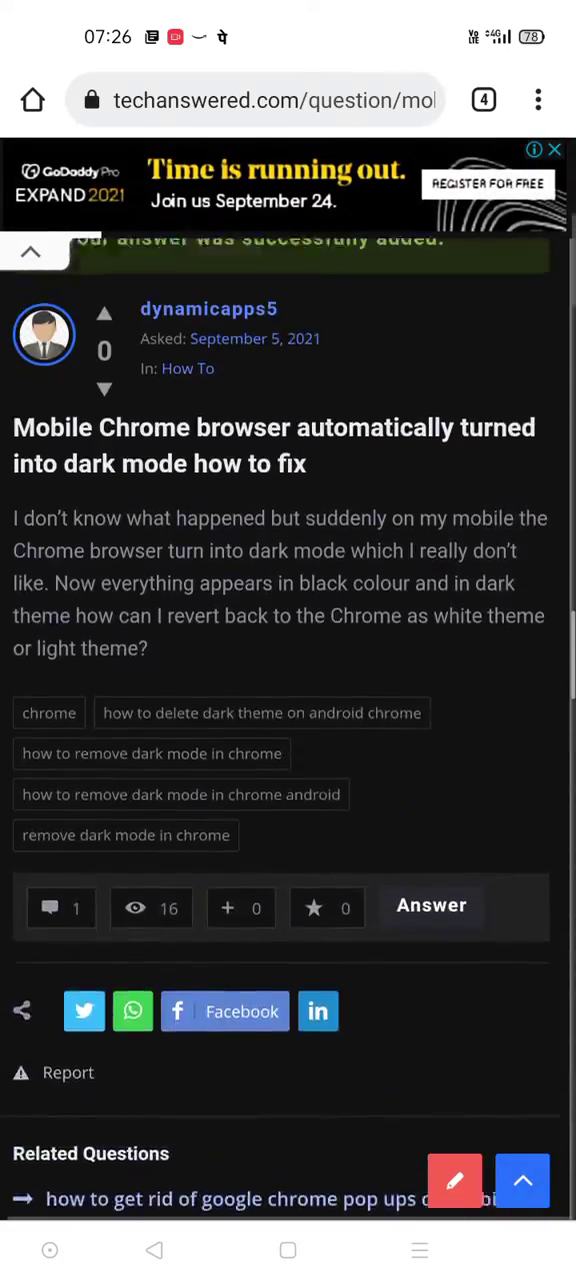
left_click(538, 100)
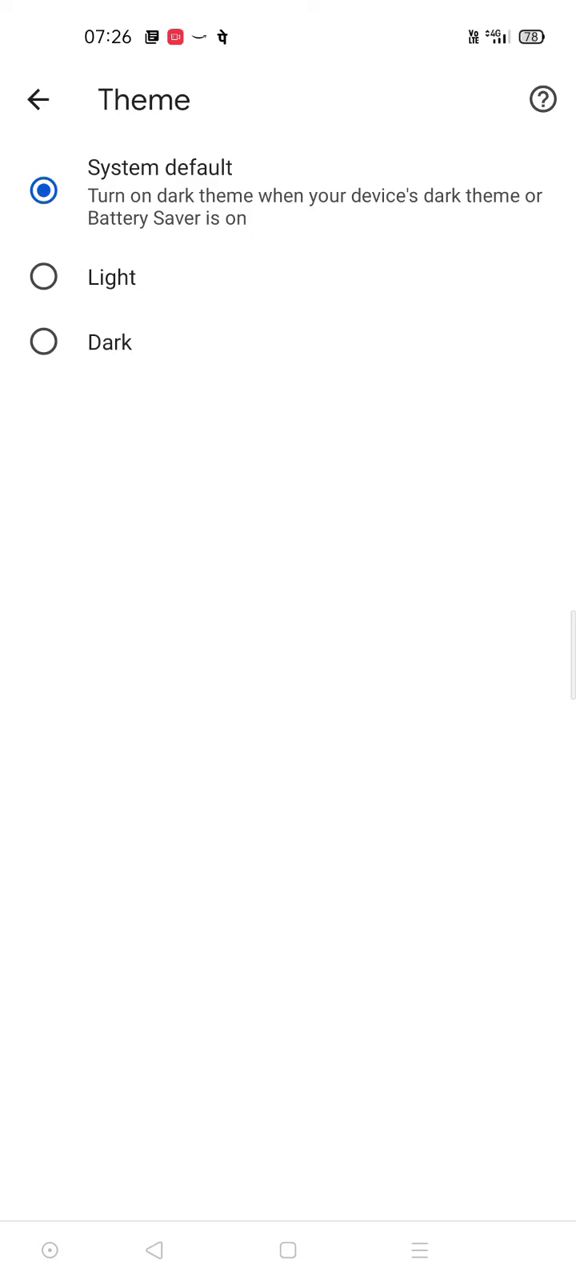
left_click(38, 100)
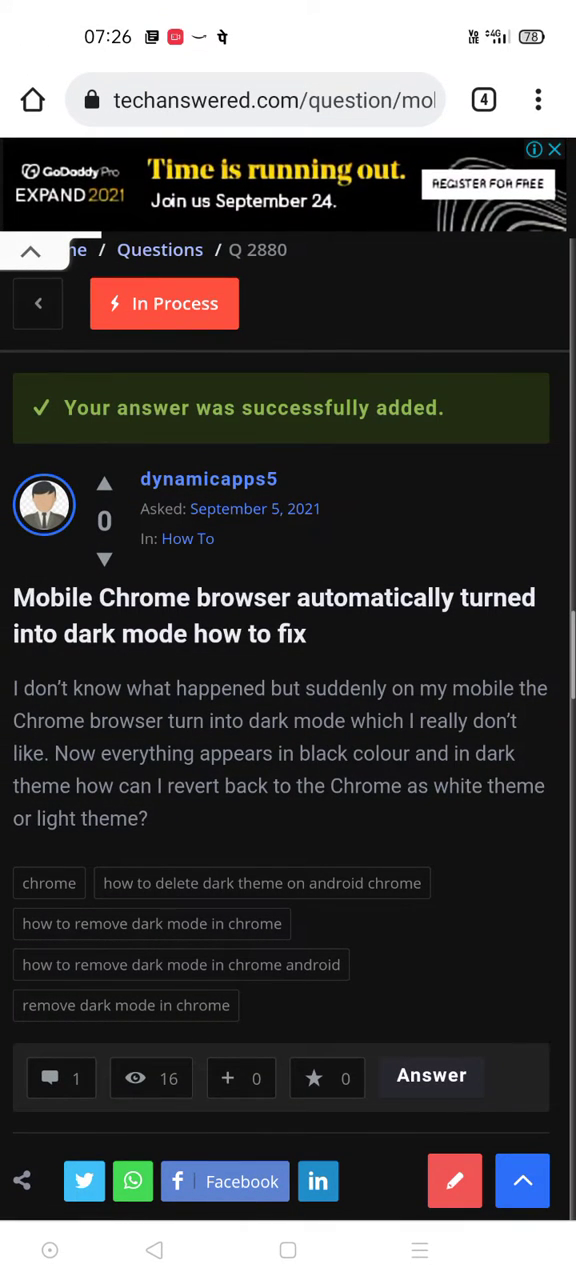
Reach the chrome://flags/#enable-android-night-mode experimental flags page.
scroll("down", 3)
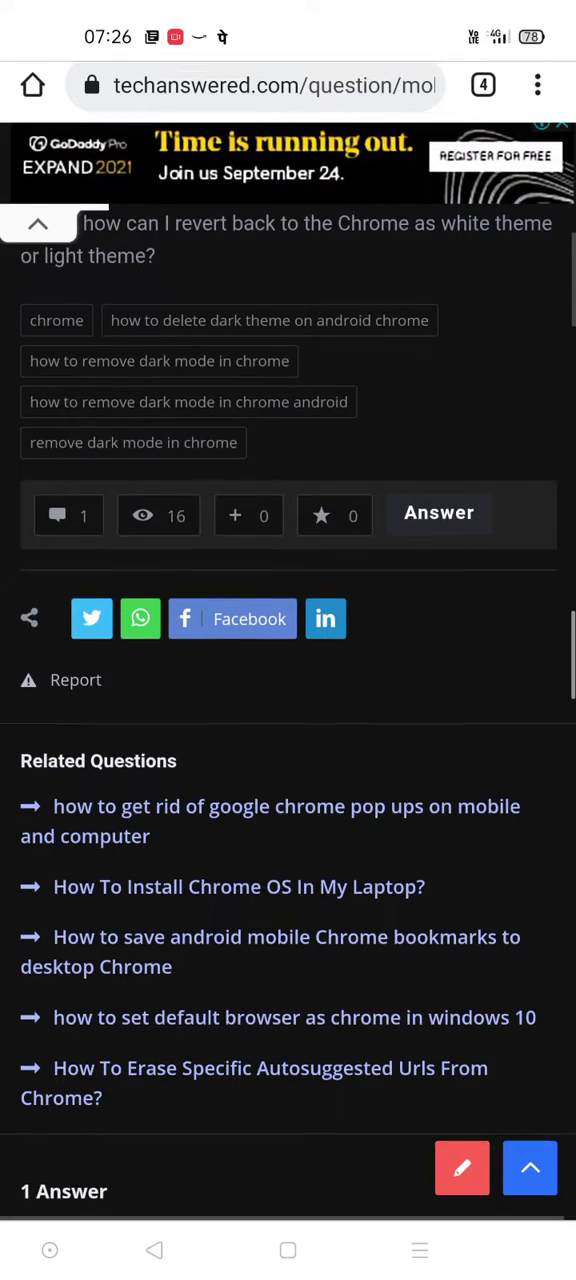
scroll("down", 3)
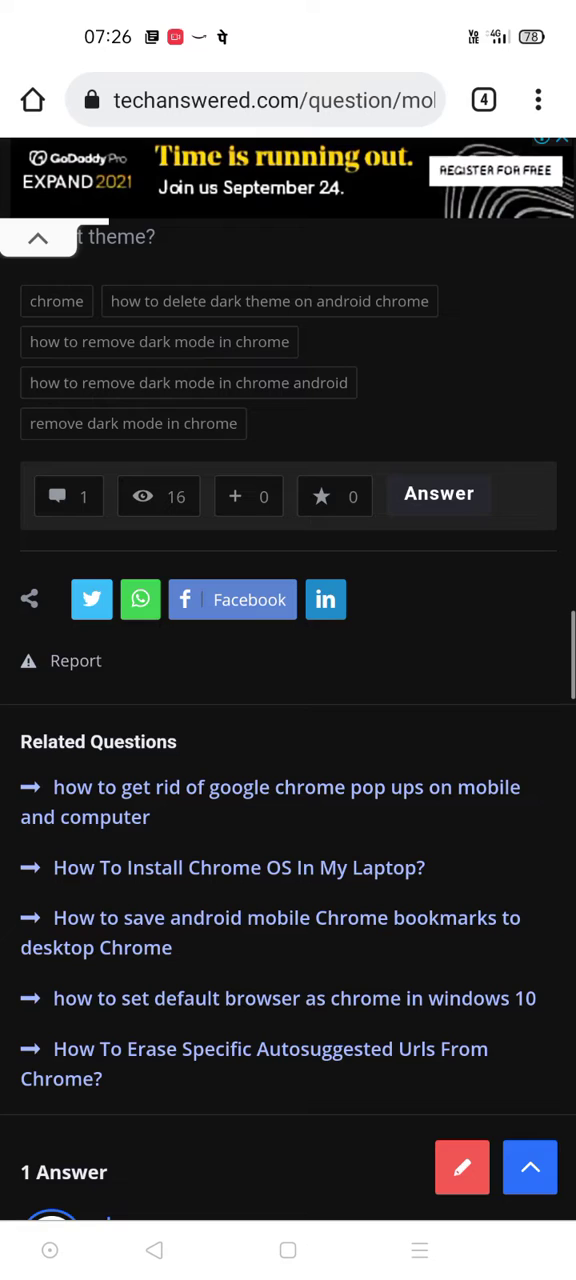
scroll("down", 3)
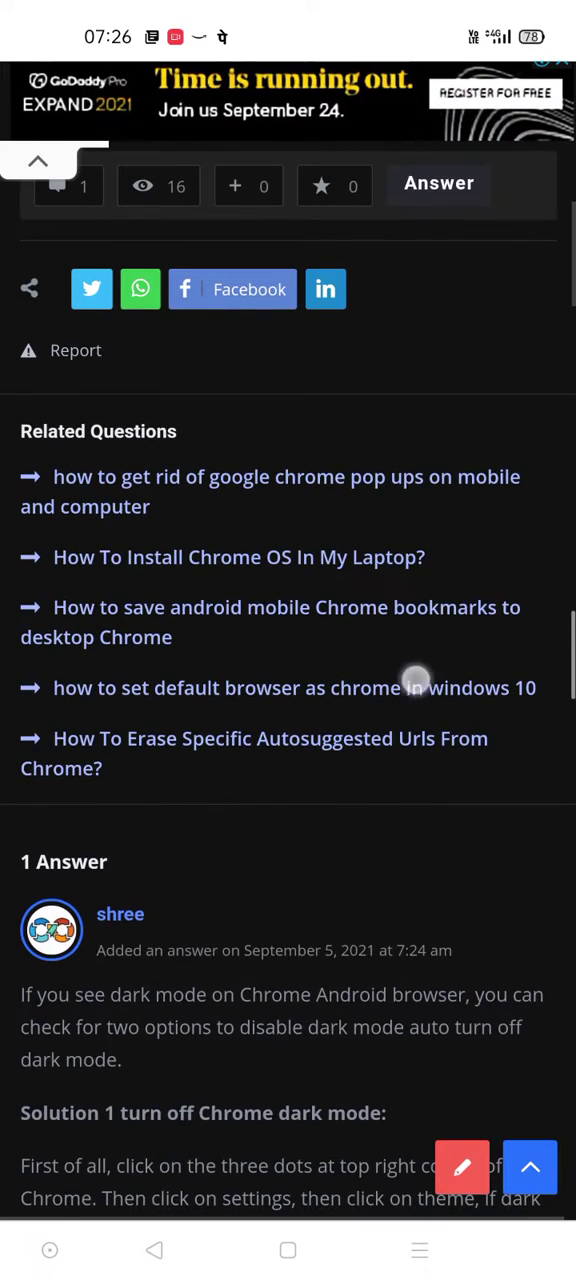
scroll("down", 3)
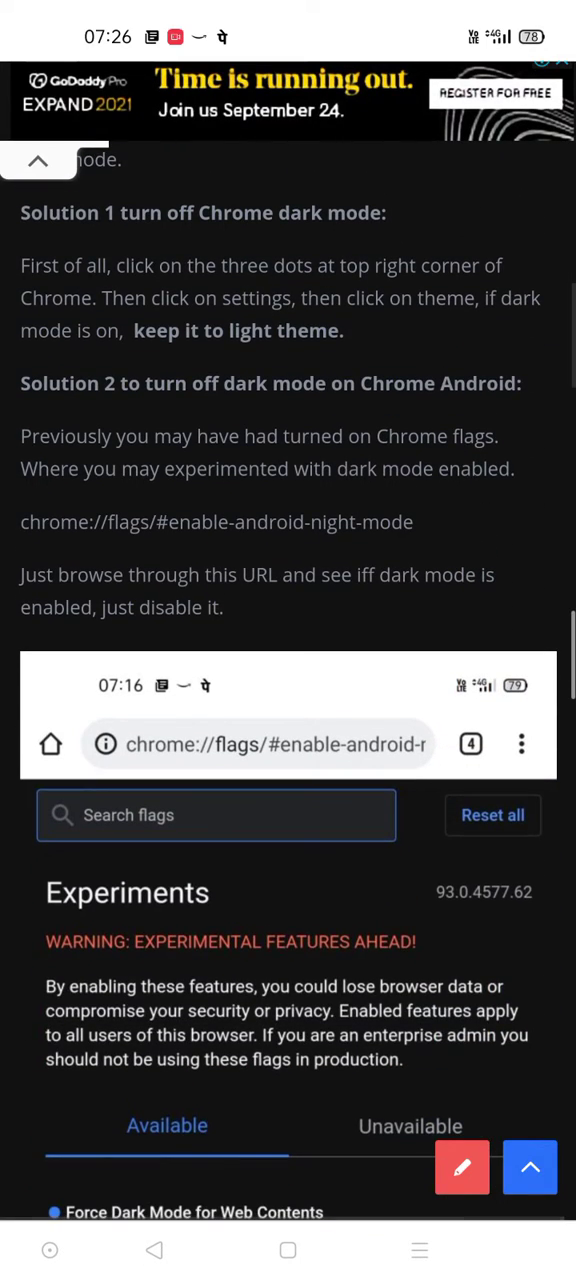
double_click(54, 522)
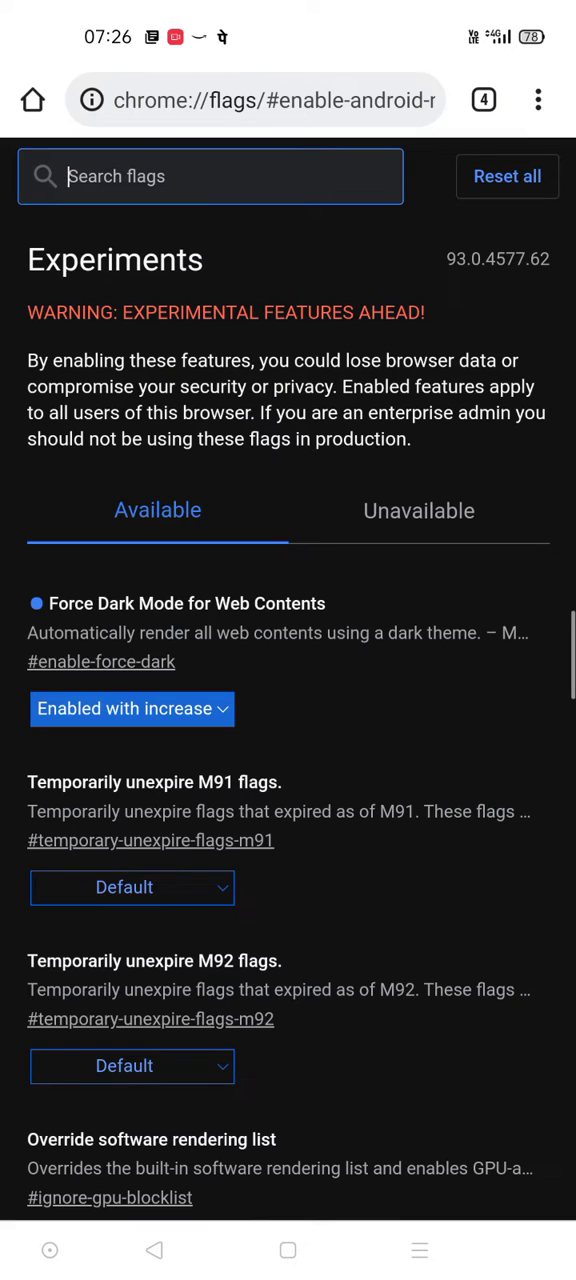
Set Force Dark Mode for Web Contents from Enabled to Disabled.
left_click(132, 708)
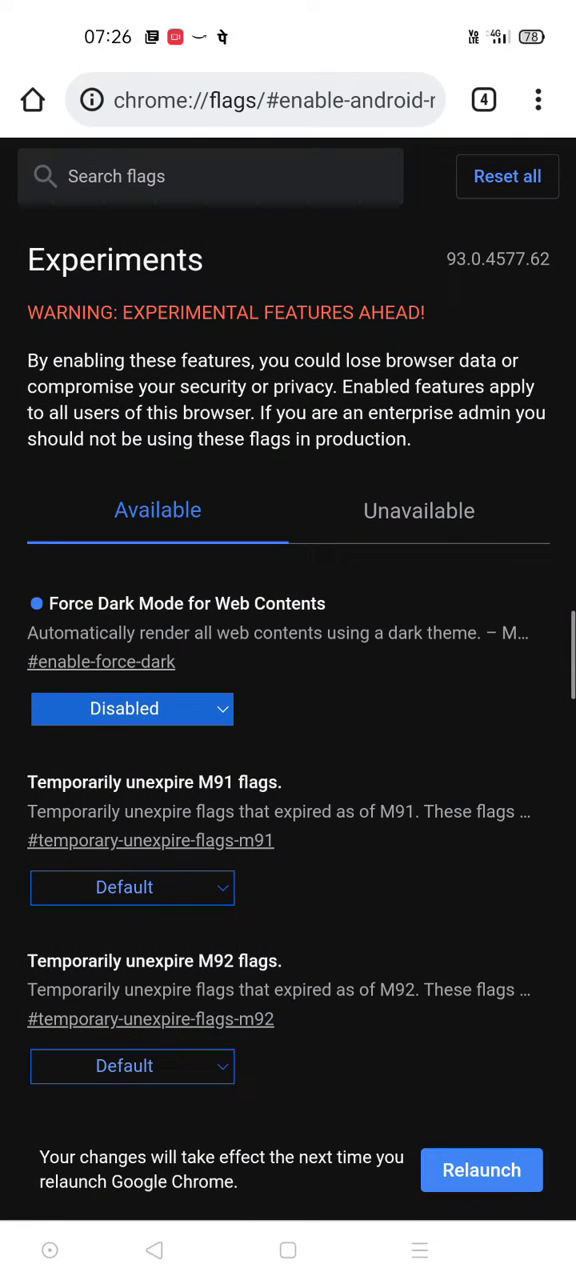
left_click(256, 100)
type("g")
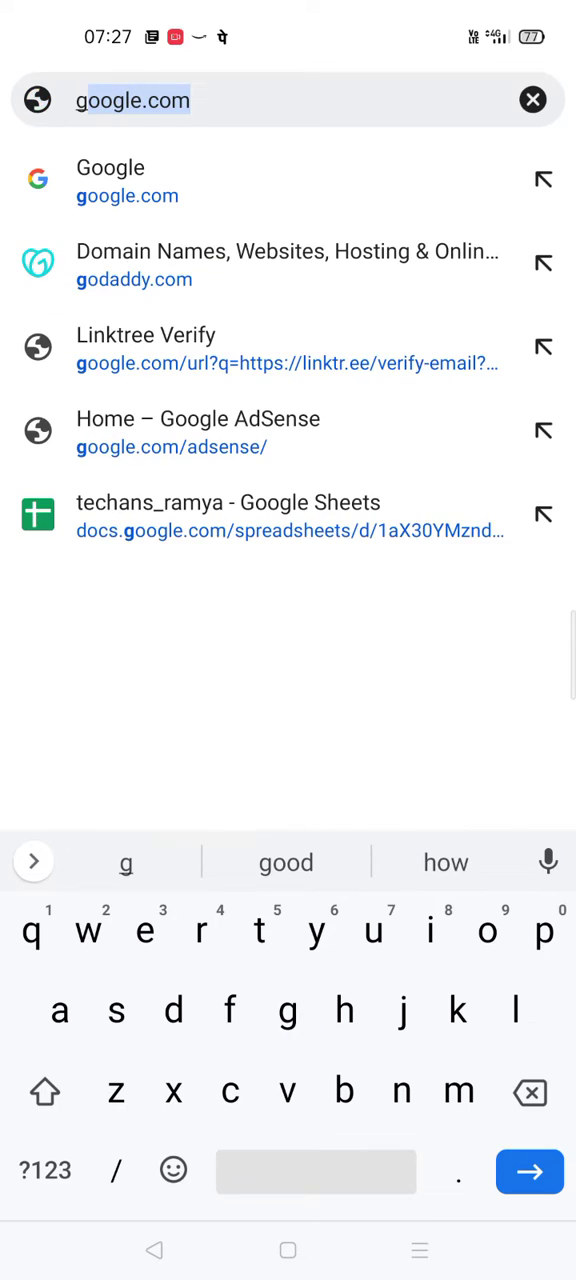